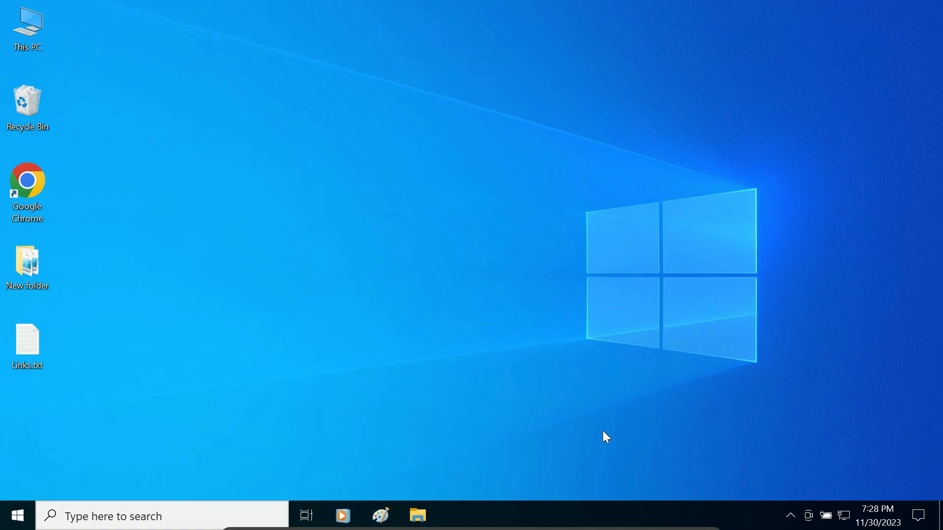
pyautogui.moveTo(525, 353)
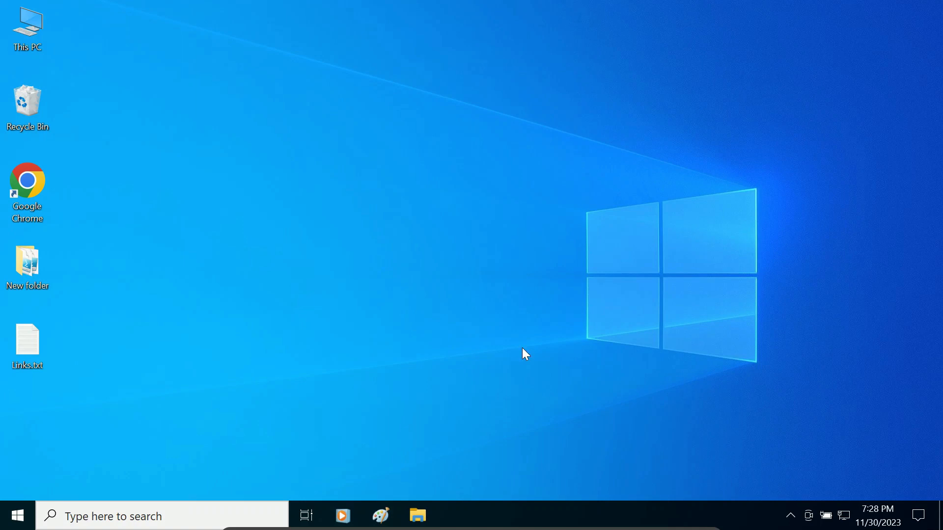
pyautogui.moveTo(52, 188)
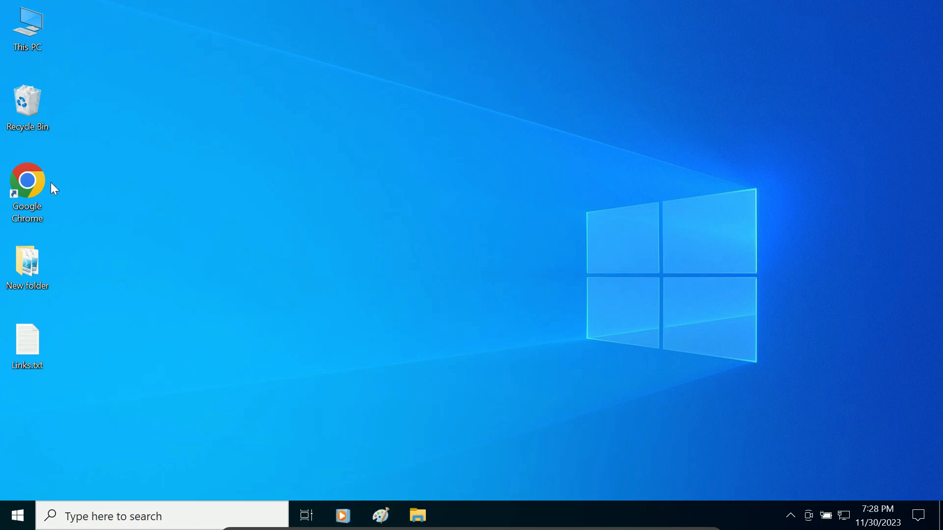
# Step: Download lixuy/LTSC-Add-MicrosoftStore archive/2019.zip from GitHub in Chrome and show it in Downloads
pyautogui.doubleClick(27, 180)
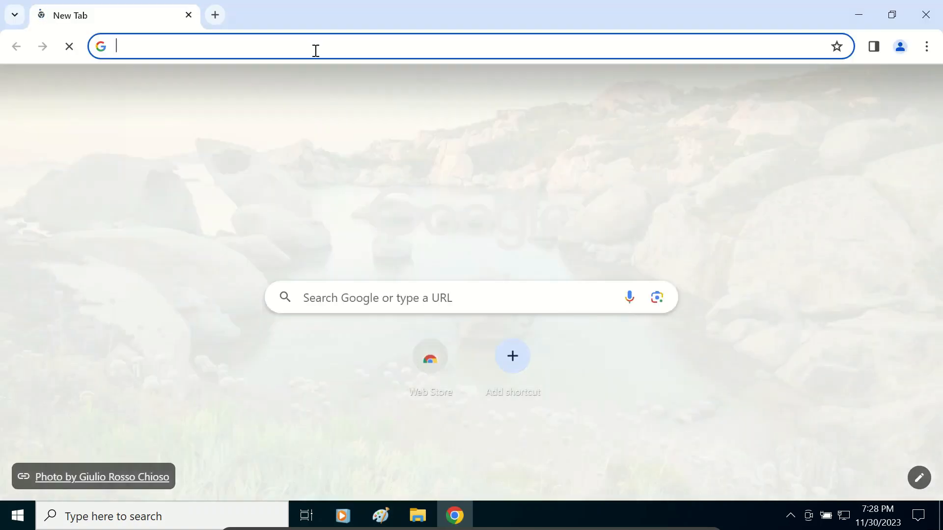
pyautogui.click(316, 49)
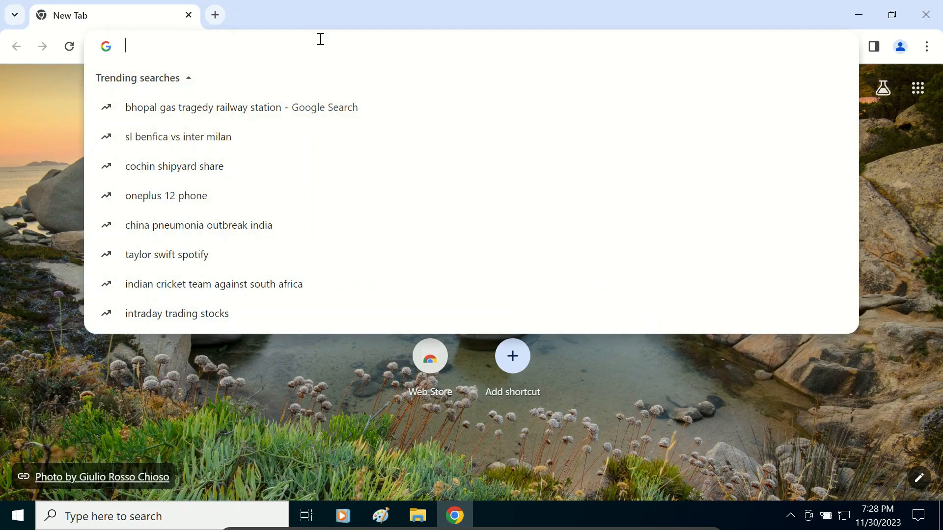
pyautogui.write('https://github.com/lixuy/LTSC-Add-MicrosoftStore/archive/2019.zip')
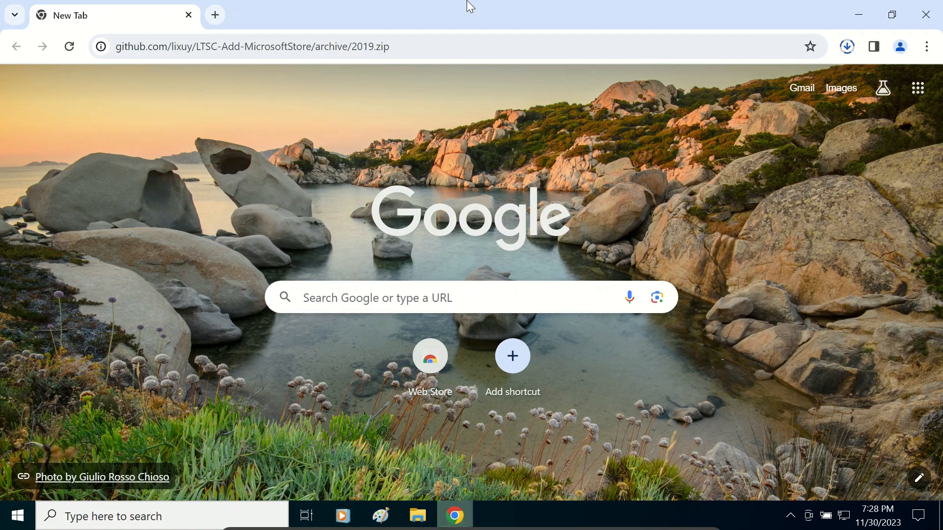
pyautogui.click(846, 46)
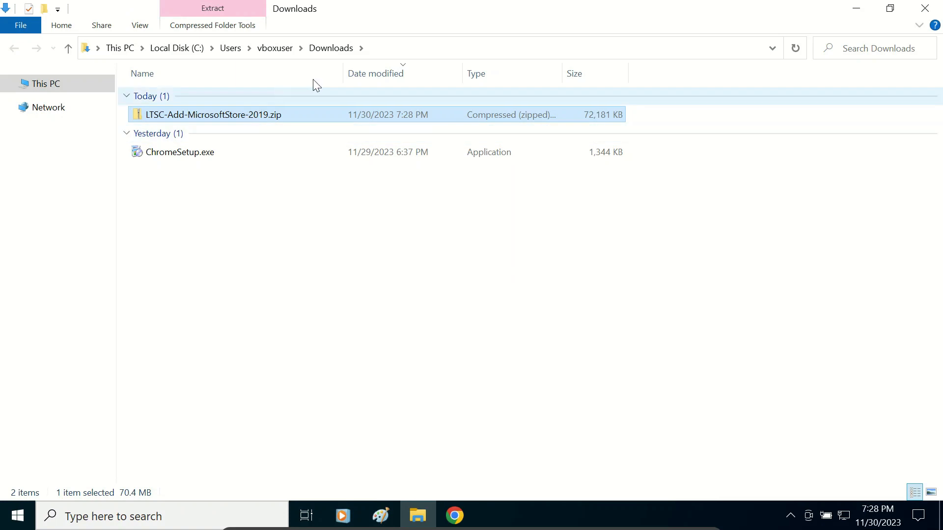
pyautogui.moveTo(397, 207)
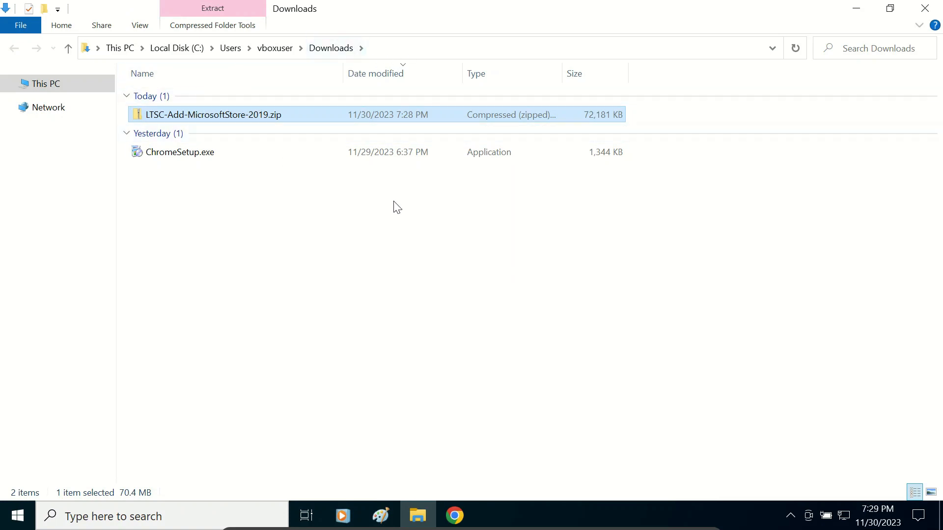
# Step: Move LTSC-Add-MicrosoftStore-2019.zip from Downloads onto the desktop and minimize Explorer
pyautogui.click(454, 515)
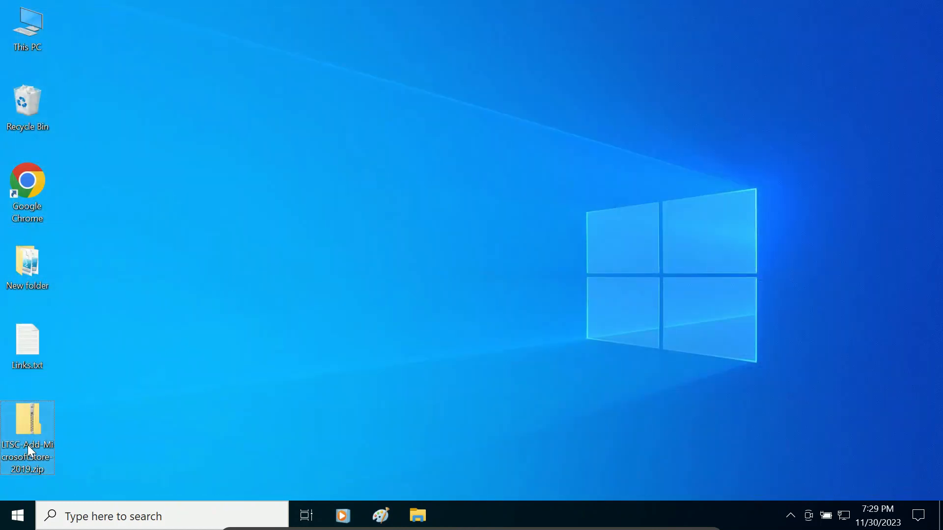
# Step: Extract the zip to a desktop folder, enter the inner LTSC-Add-MicrosoftStore-2019 folder and select Add-Store.cmd
pyautogui.moveTo(28, 433); pyautogui.dragTo(82, 40)
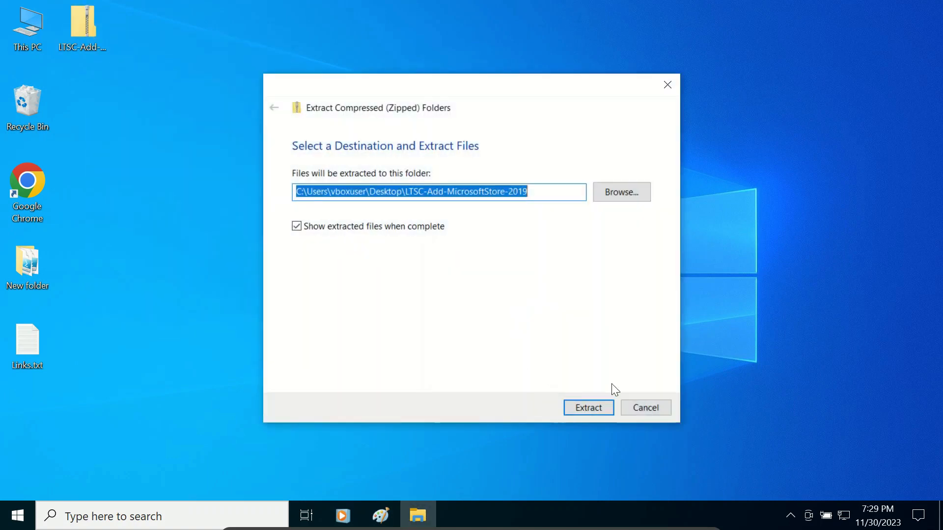
pyautogui.click(588, 408)
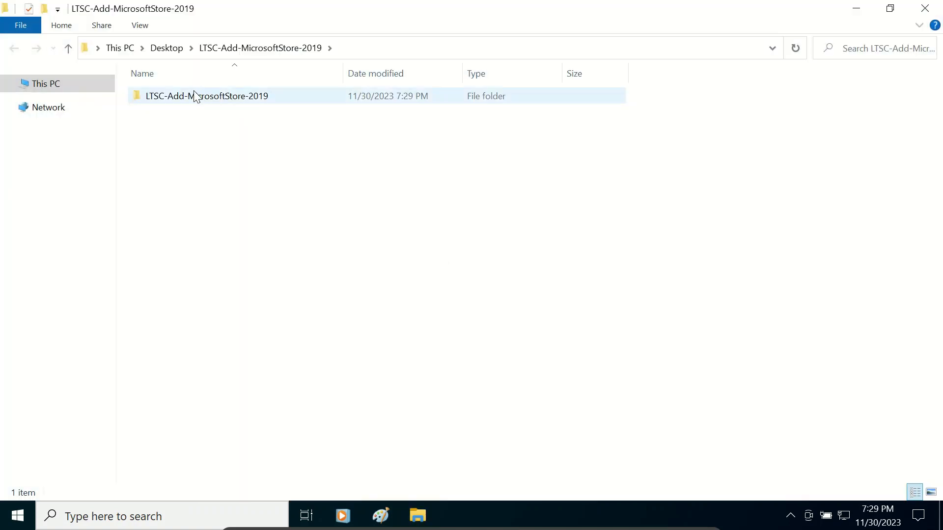
pyautogui.doubleClick(206, 96)
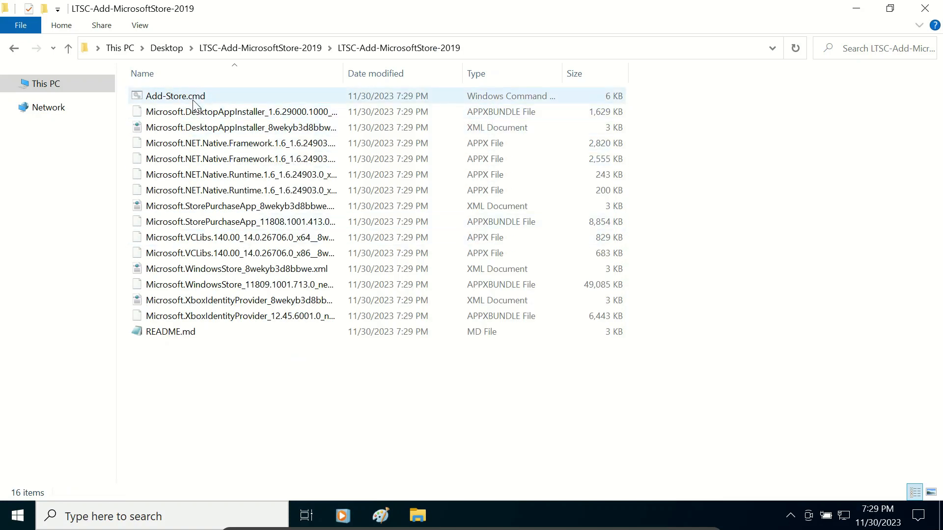
pyautogui.click(175, 96)
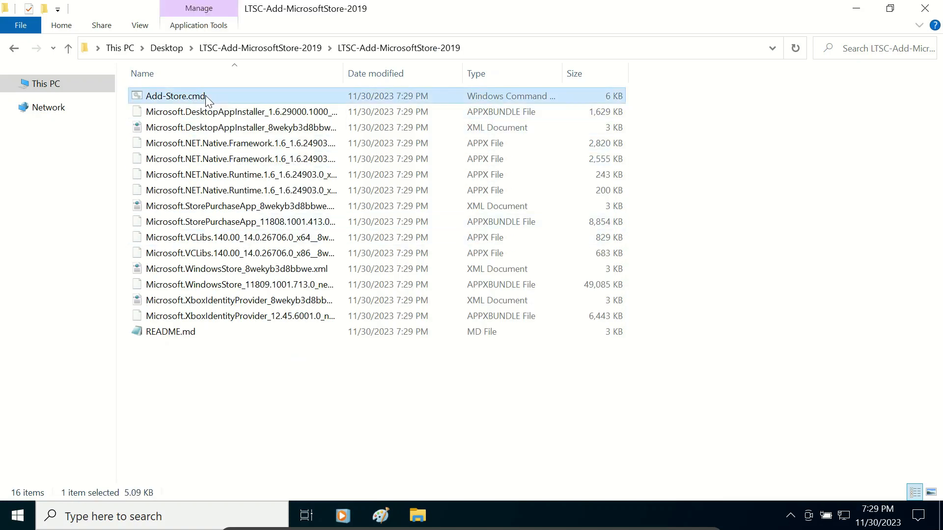
# Step: Run Add-Store.cmd as administrator, let it report Done, then close the finished script window
pyautogui.rightClick(196, 96)
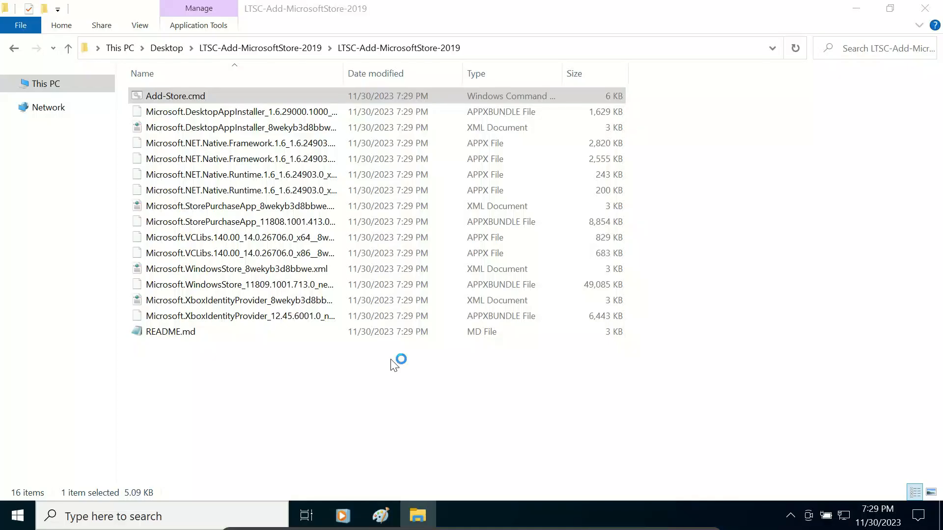
pyautogui.doubleClick(175, 96)
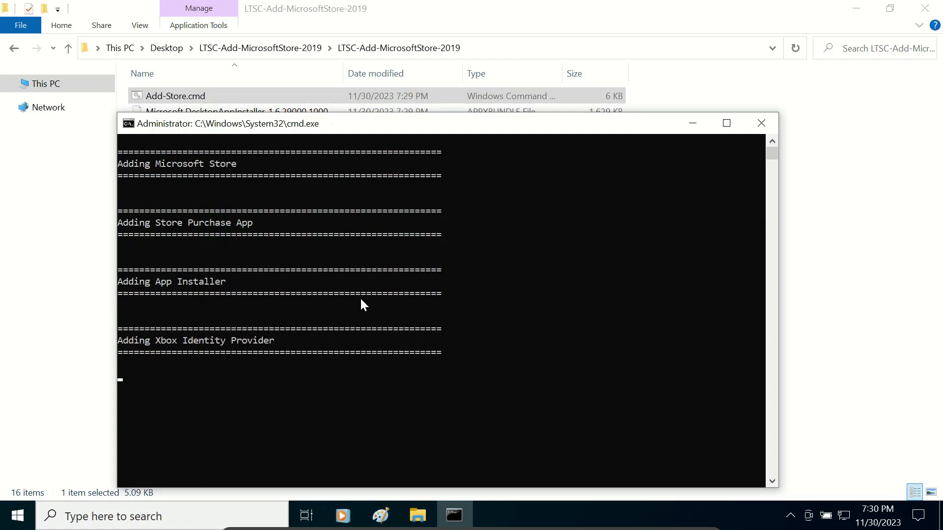
pyautogui.moveTo(266, 352)
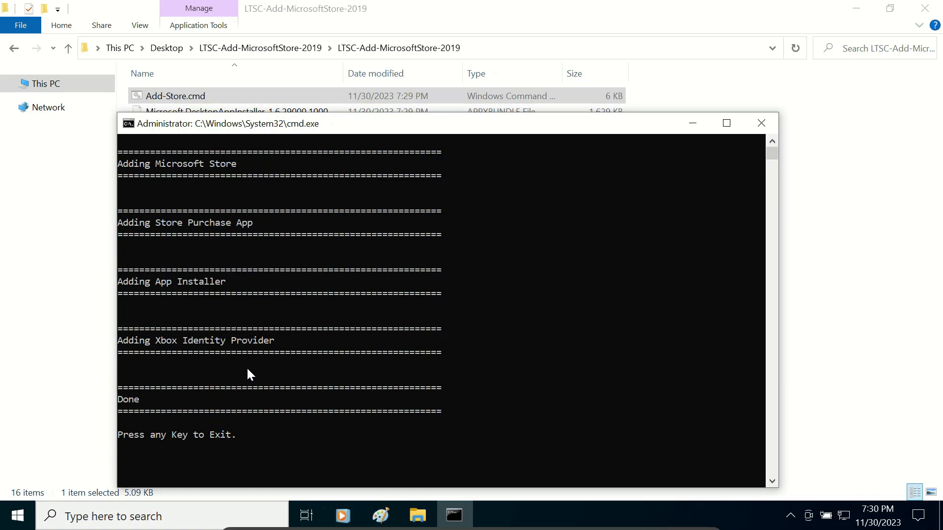
pyautogui.click(761, 123)
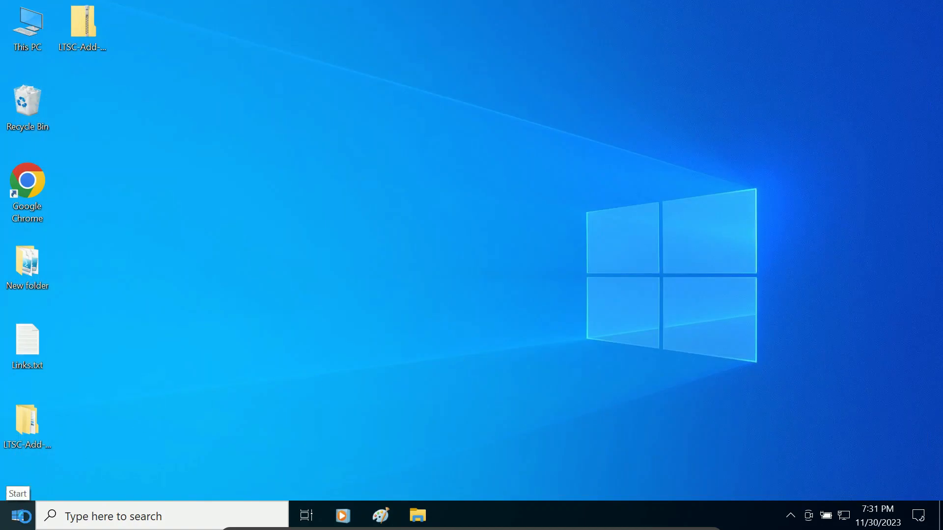
# Step: Launch the newly installed Microsoft Store from the Start menu app list
pyautogui.click(16, 515)
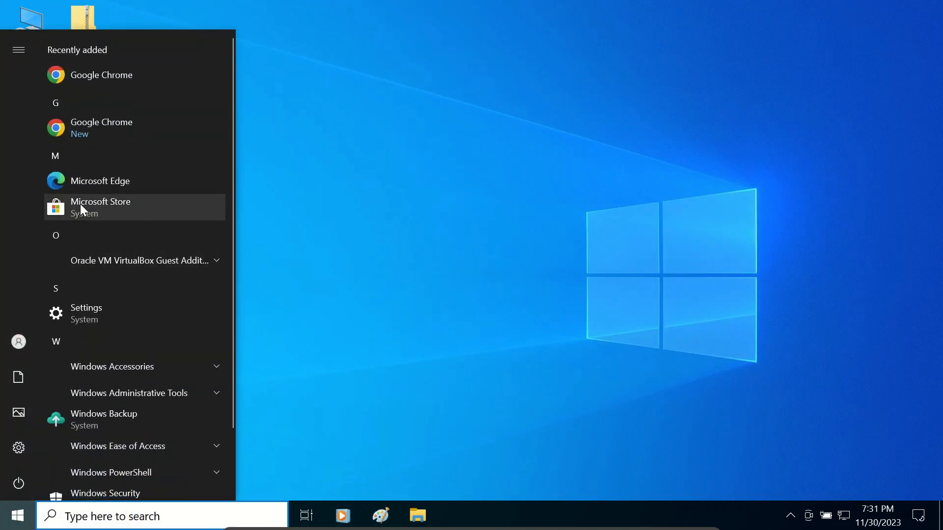
pyautogui.moveTo(137, 214)
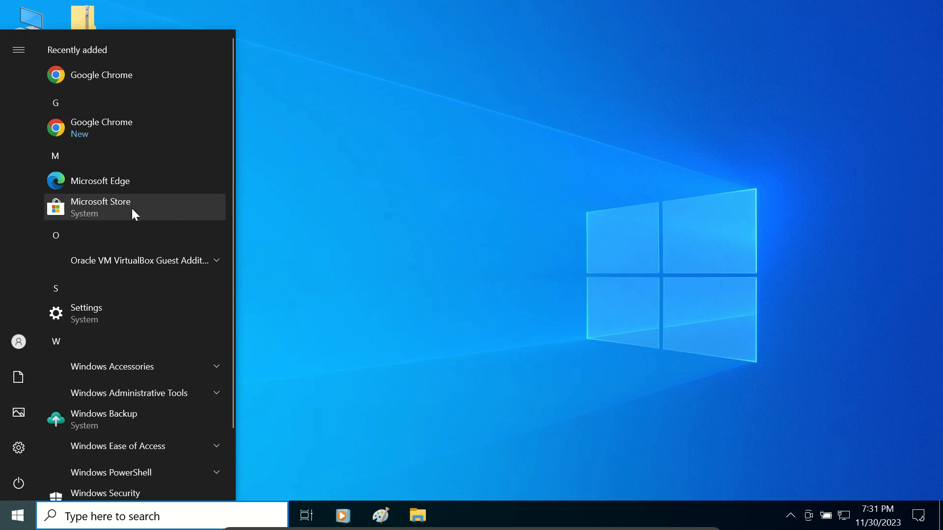
pyautogui.click(100, 207)
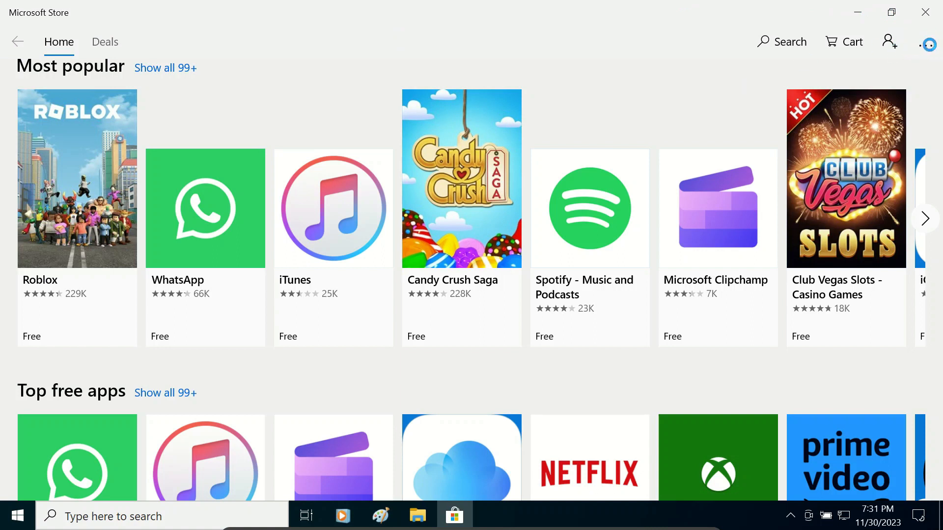
pyautogui.click(925, 42)
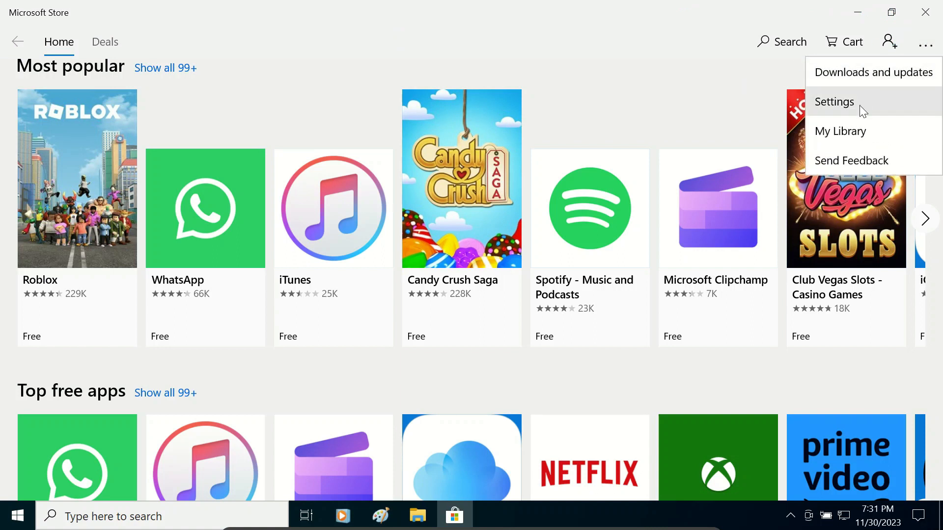
pyautogui.click(840, 131)
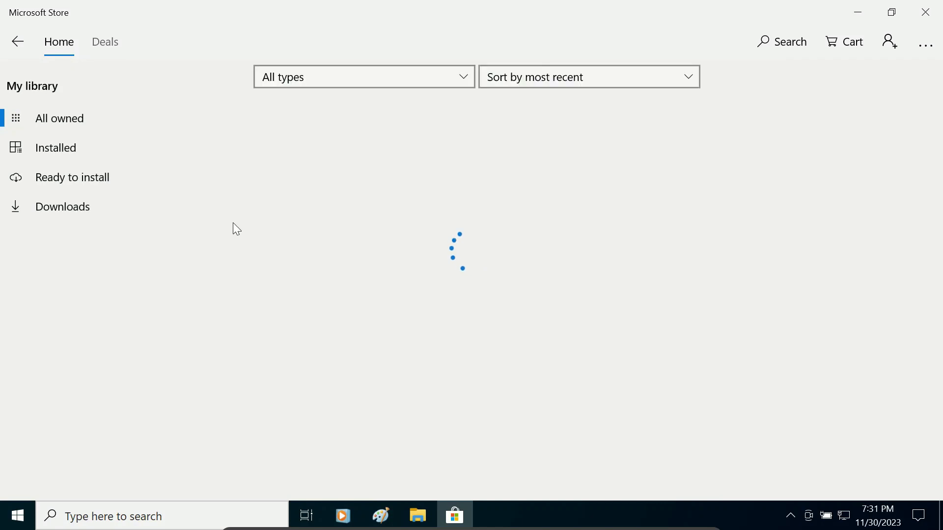
pyautogui.click(55, 148)
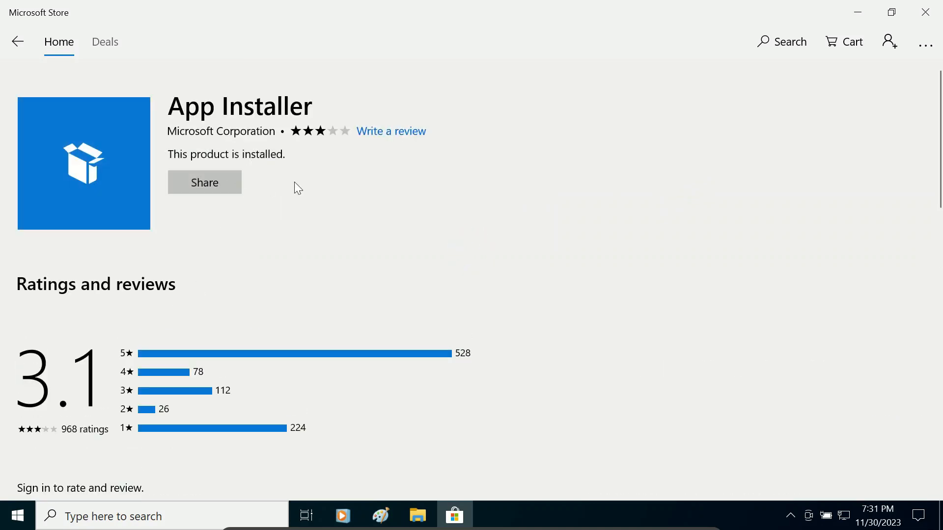
pyautogui.click(204, 182)
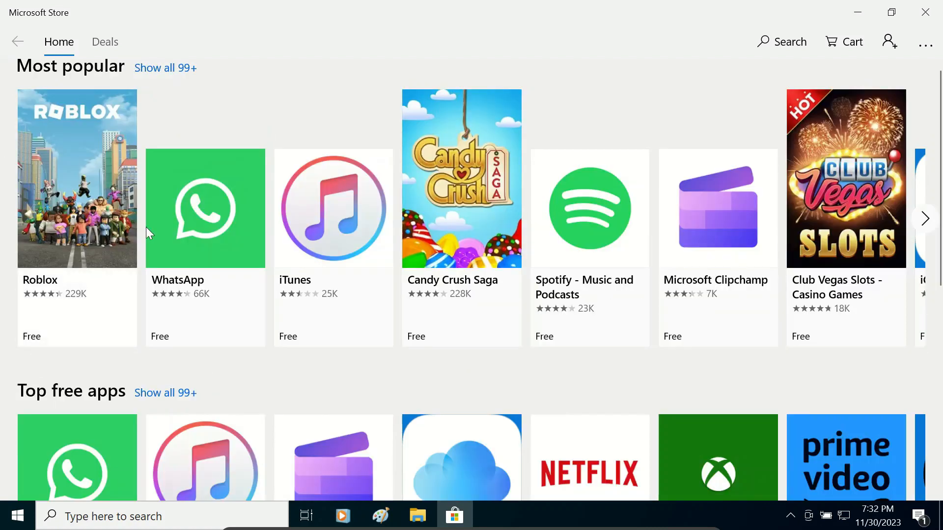
pyautogui.moveTo(189, 187)
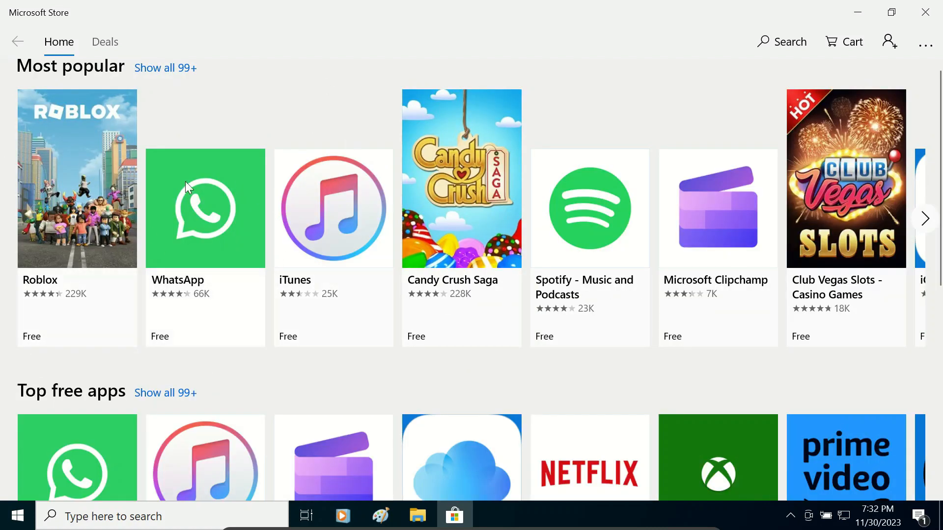
pyautogui.moveTo(193, 225)
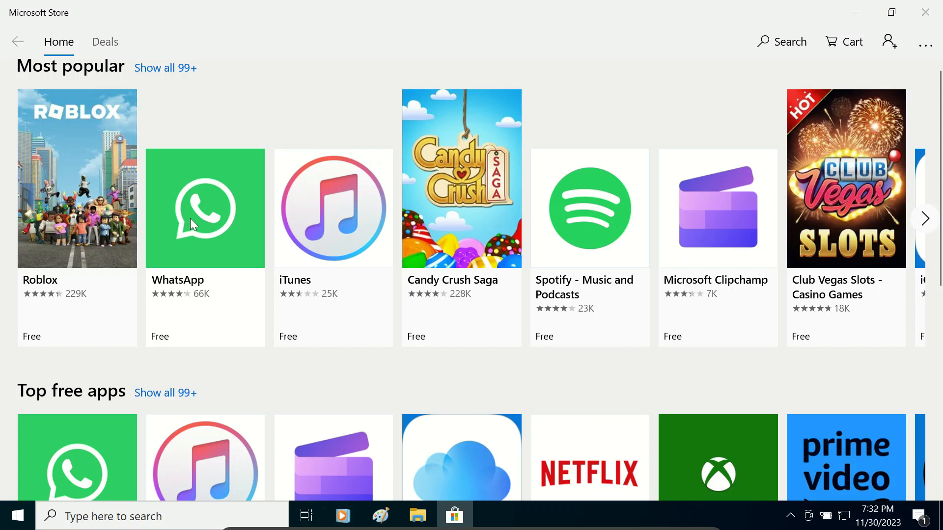
# Step: Get WhatsApp from its Store page, choosing 'No, thanks' at the sign-in prompt so the download starts
pyautogui.click(204, 209)
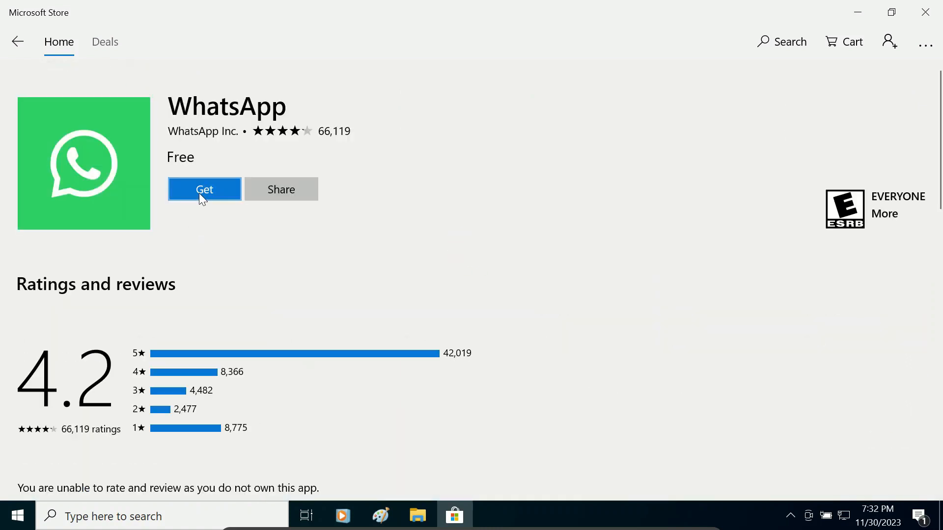
pyautogui.click(204, 190)
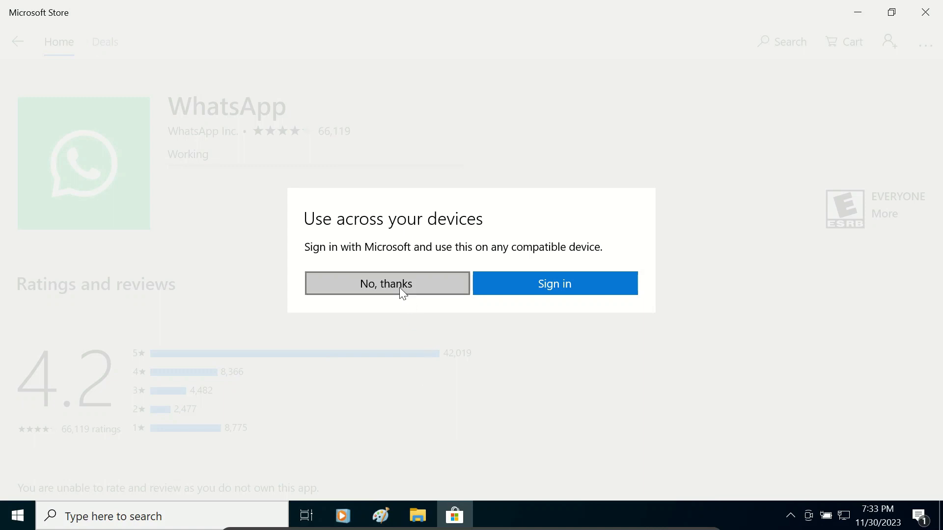
pyautogui.click(387, 283)
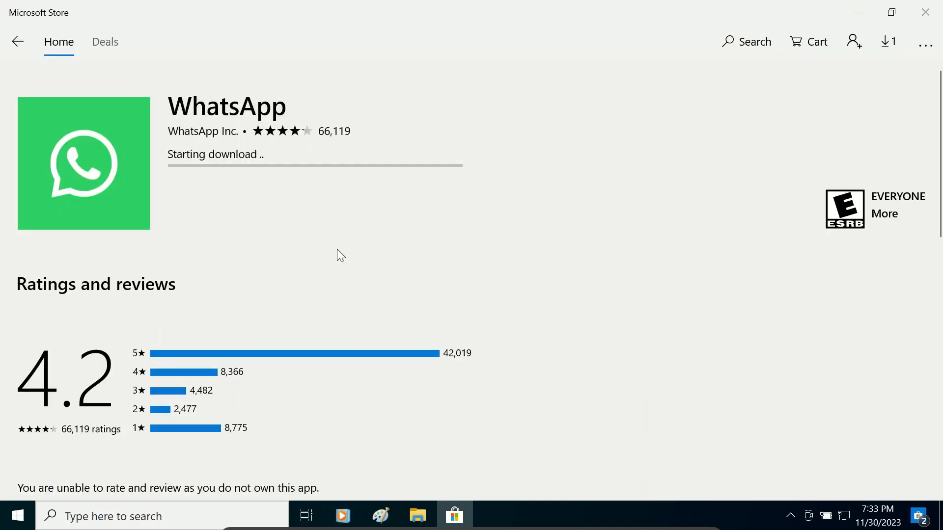